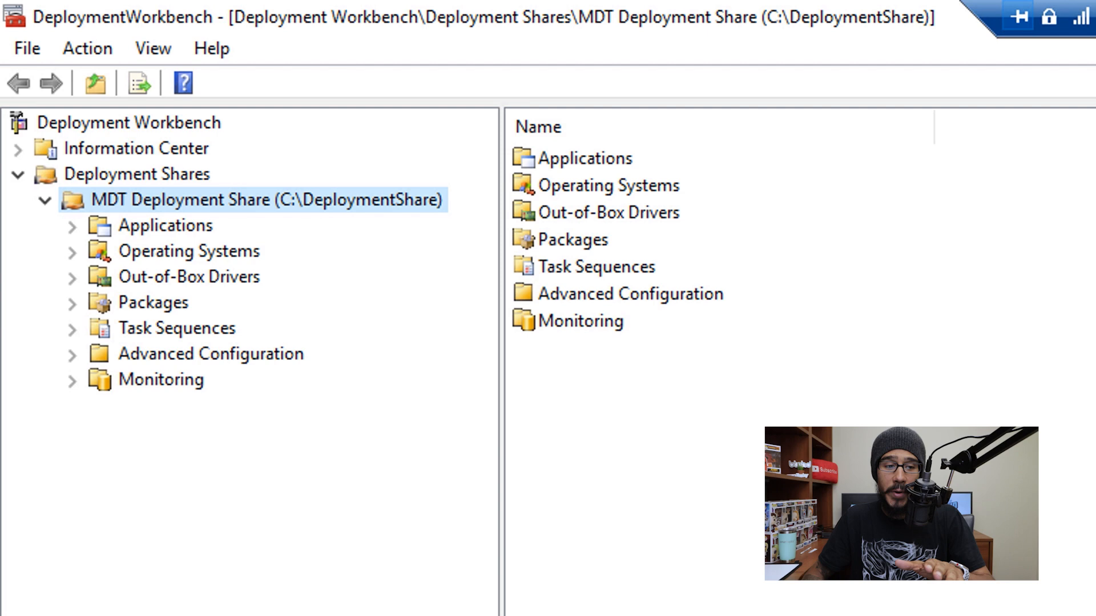
Show the deployment share's task sequences and bring up 'Windows 10 x64 2004 BTNHD TS' properties
left_click(176, 329)
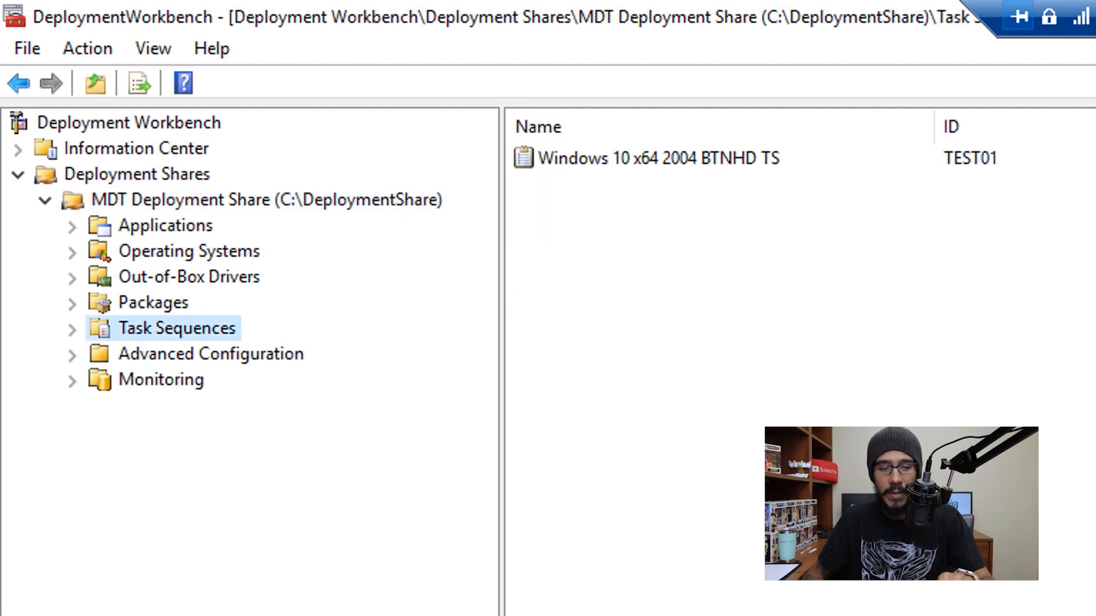
double_click(661, 158)
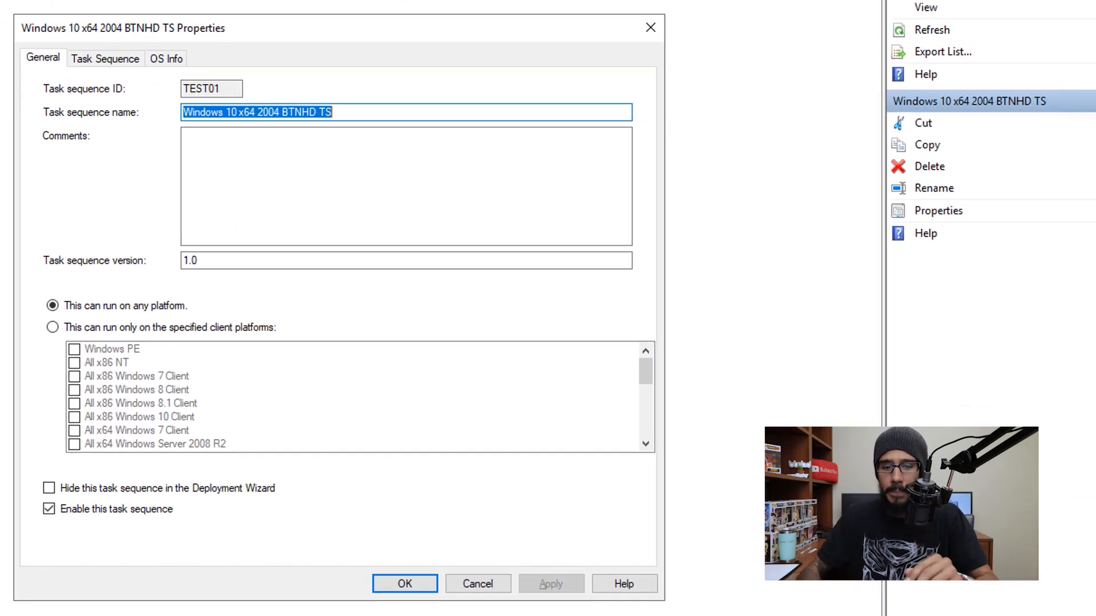
View the task sequence steps and select Apply Local GPO Package as the insertion point
left_click(105, 58)
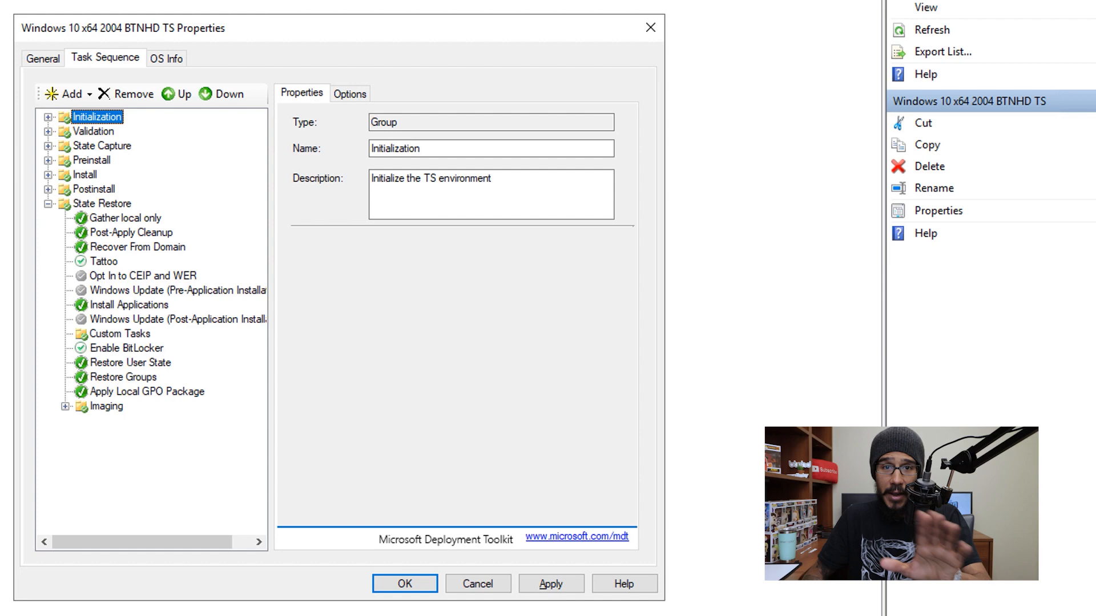
left_click(68, 94)
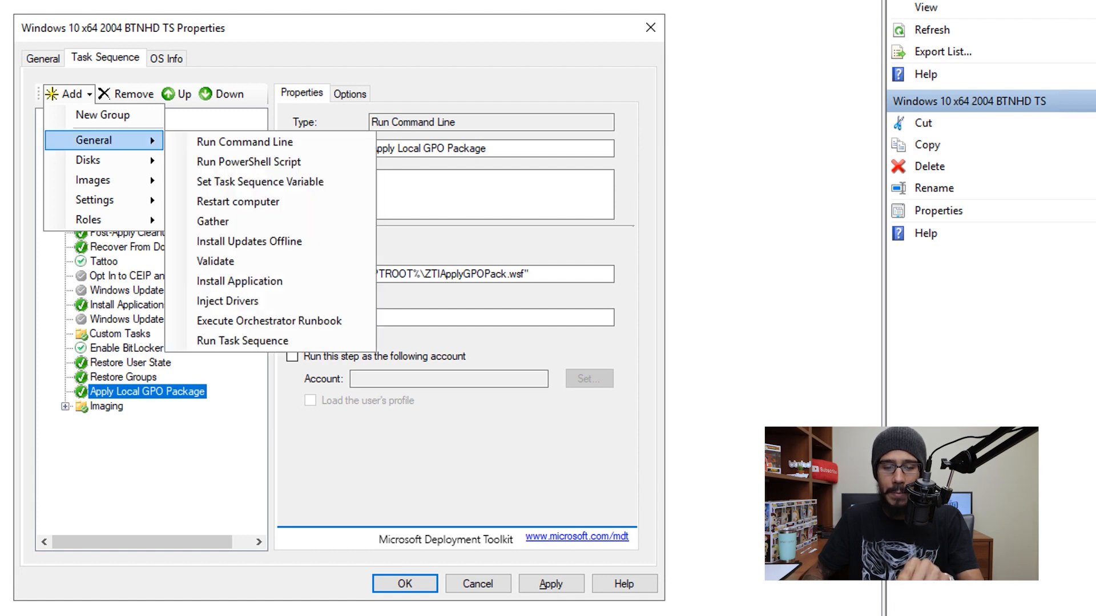
Add a Run Command Line step with wmic useraccount where name='Administrator' call rename name='btnhd'
left_click(246, 141)
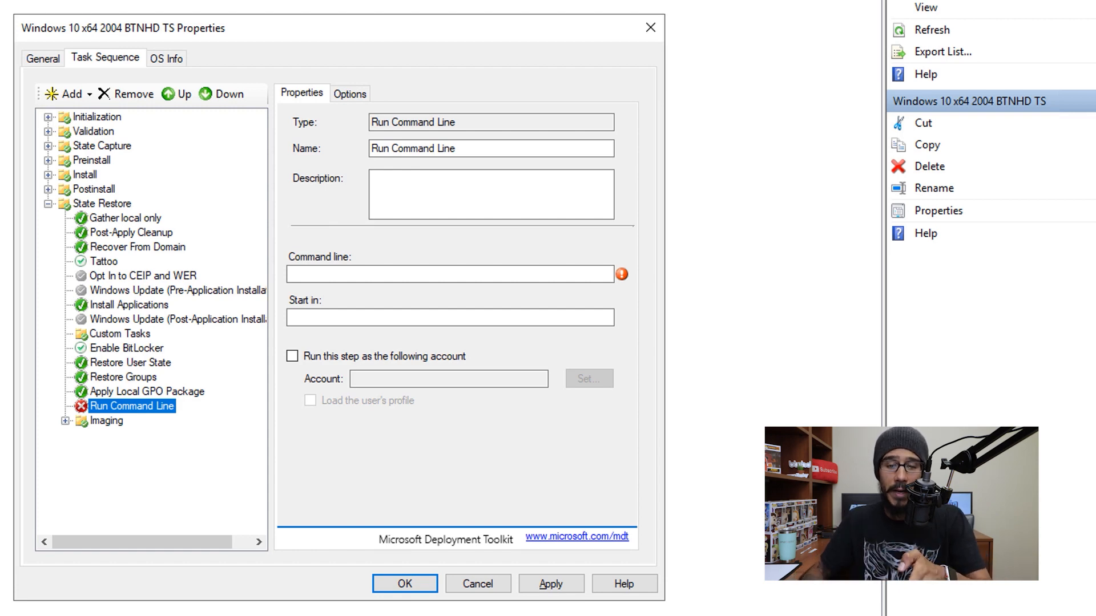
type("wmic useraccount where name='Administrator' call rename name='btnhd'")
type("Rename Admin Account")
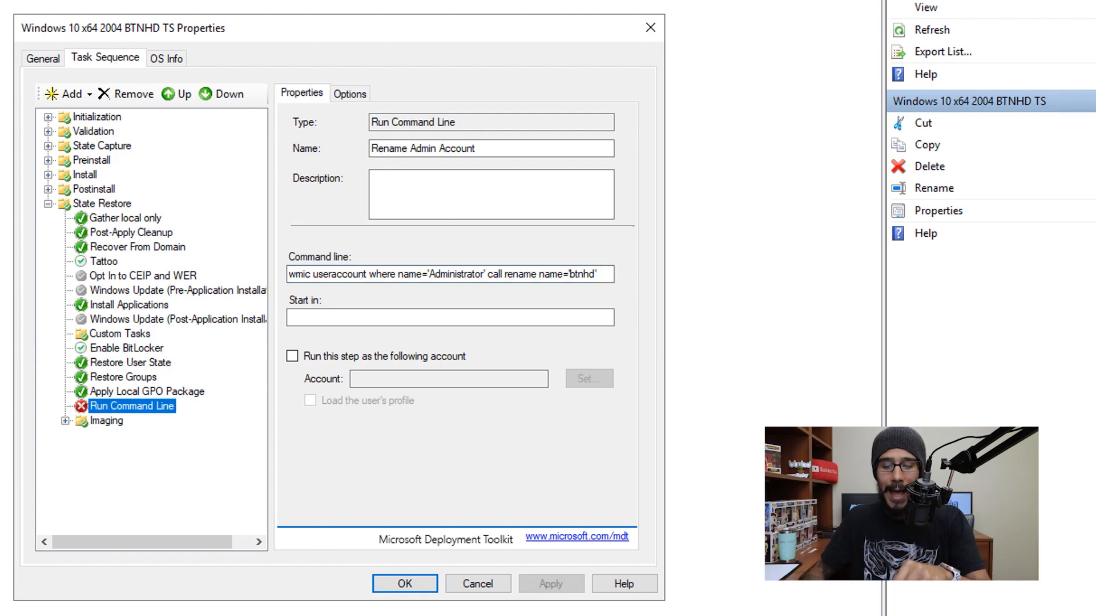
Save the task sequence and run Update Deployment Share on MDT Deployment Share with optimized boot image processing
left_click(404, 583)
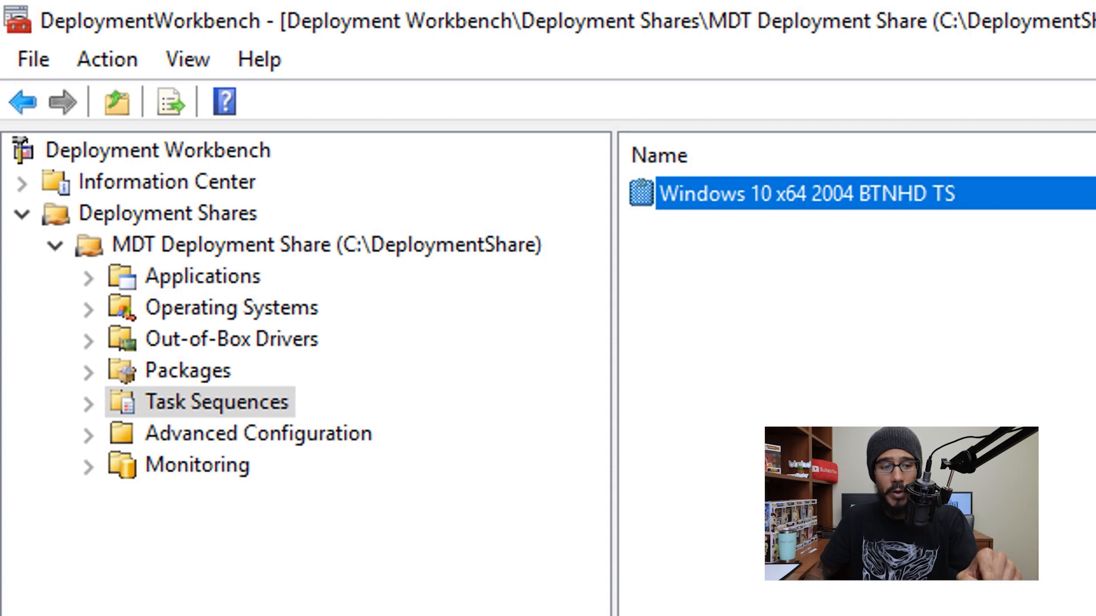
right_click(266, 198)
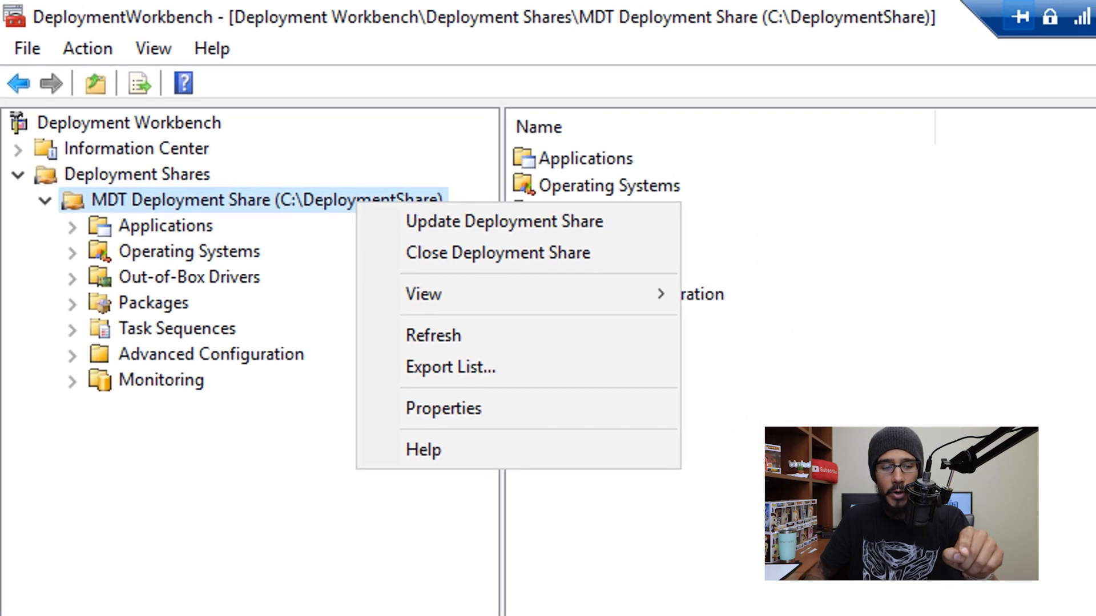
left_click(503, 221)
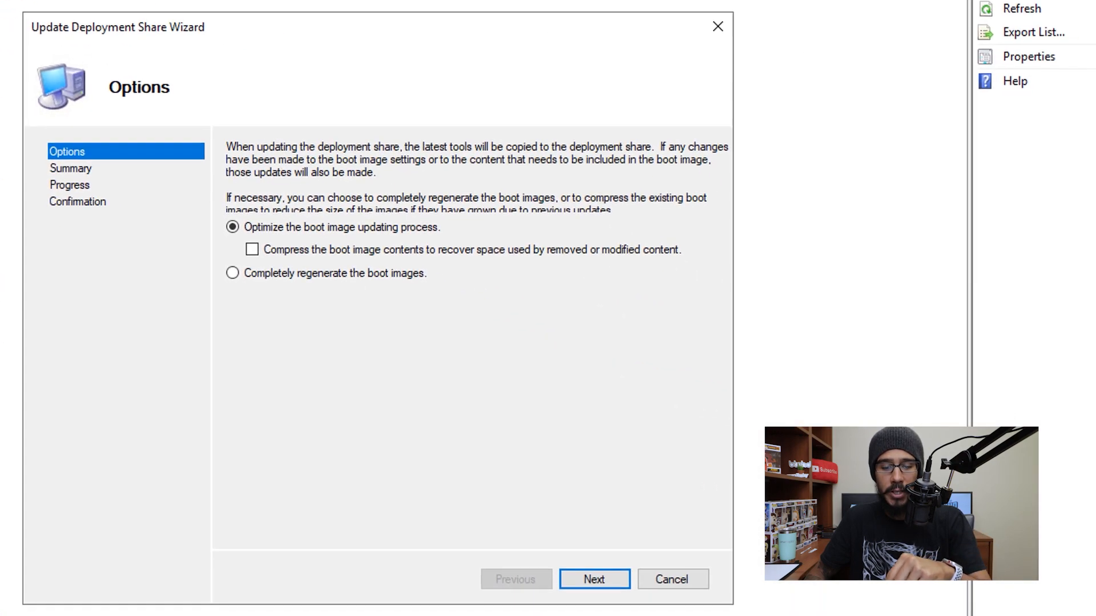
left_click(594, 579)
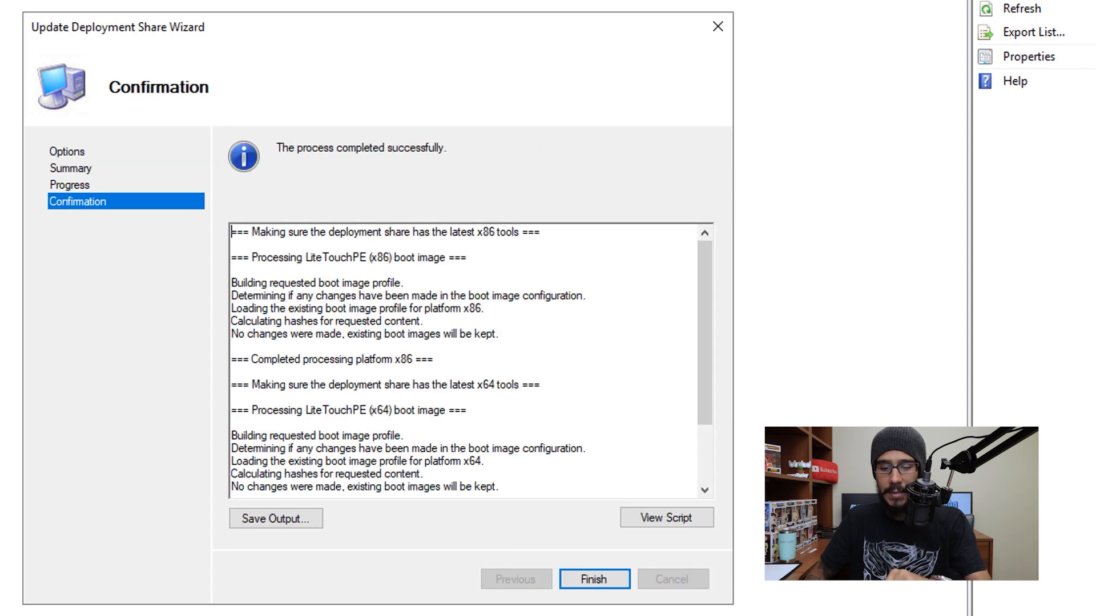